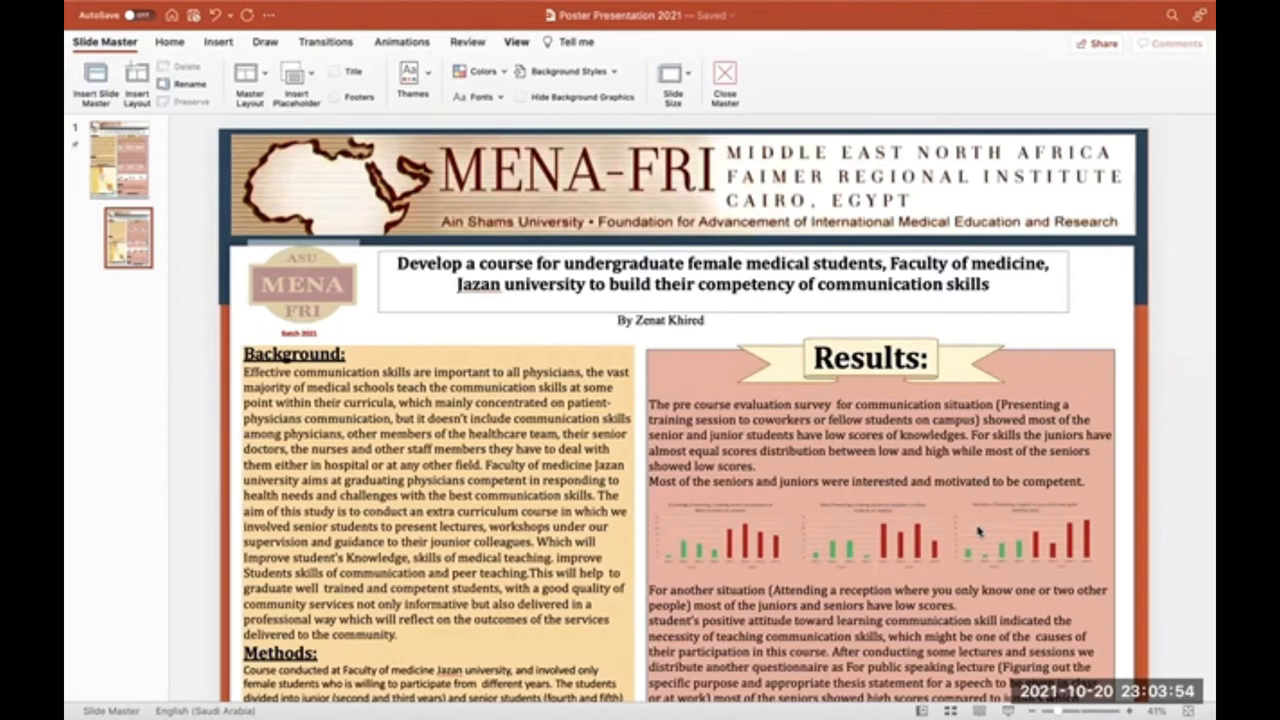
scroll("down", 3)
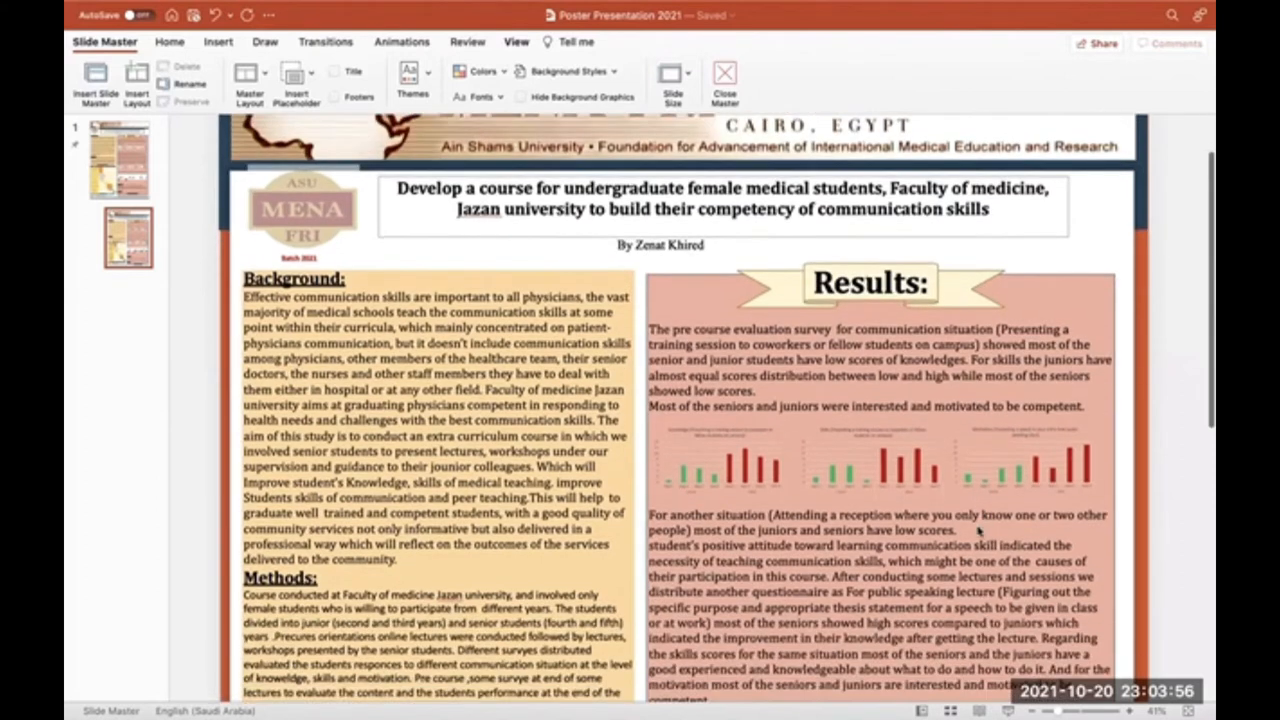
scroll("down", 3)
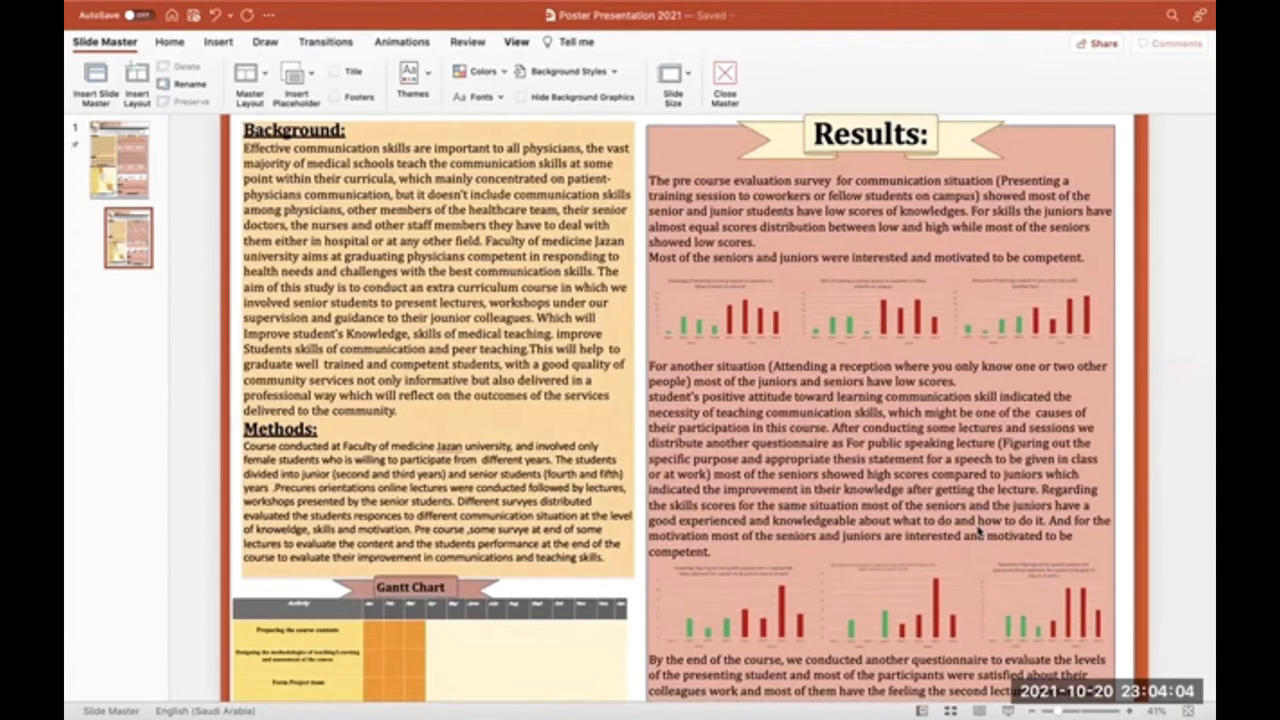
scroll("down", 3)
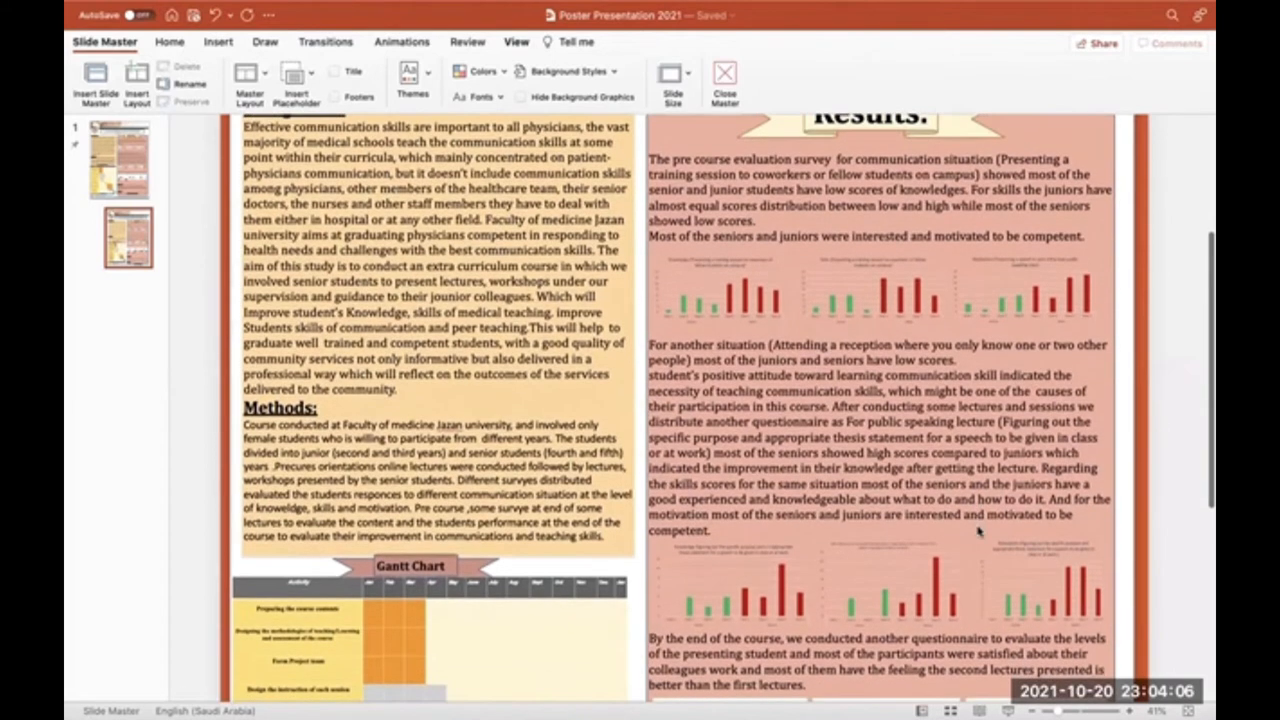
scroll("down", 3)
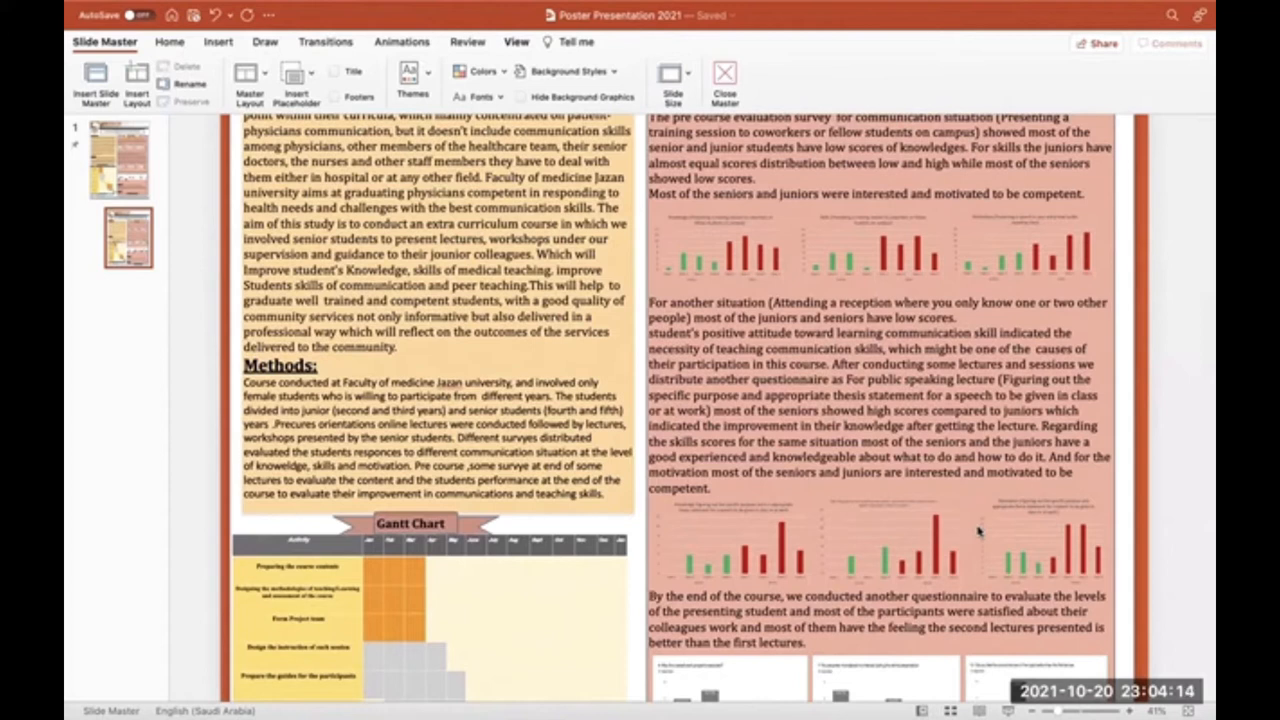
scroll("down", 3)
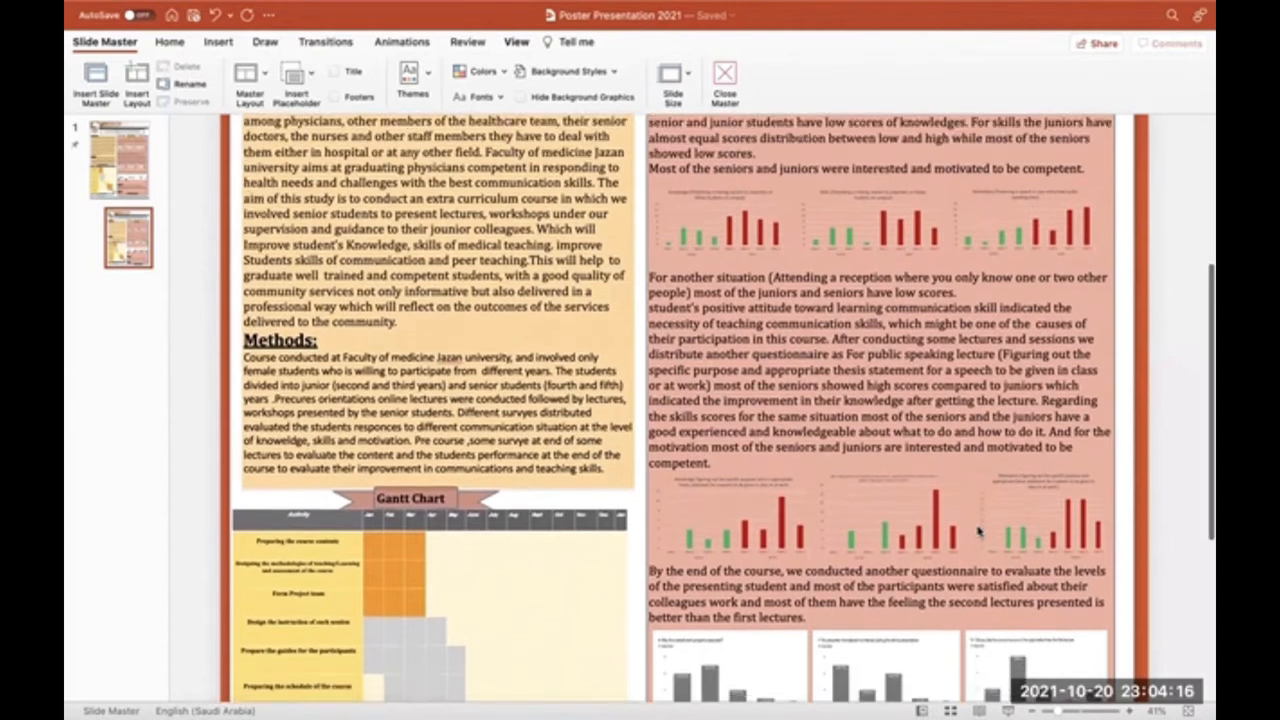
scroll("down", 3)
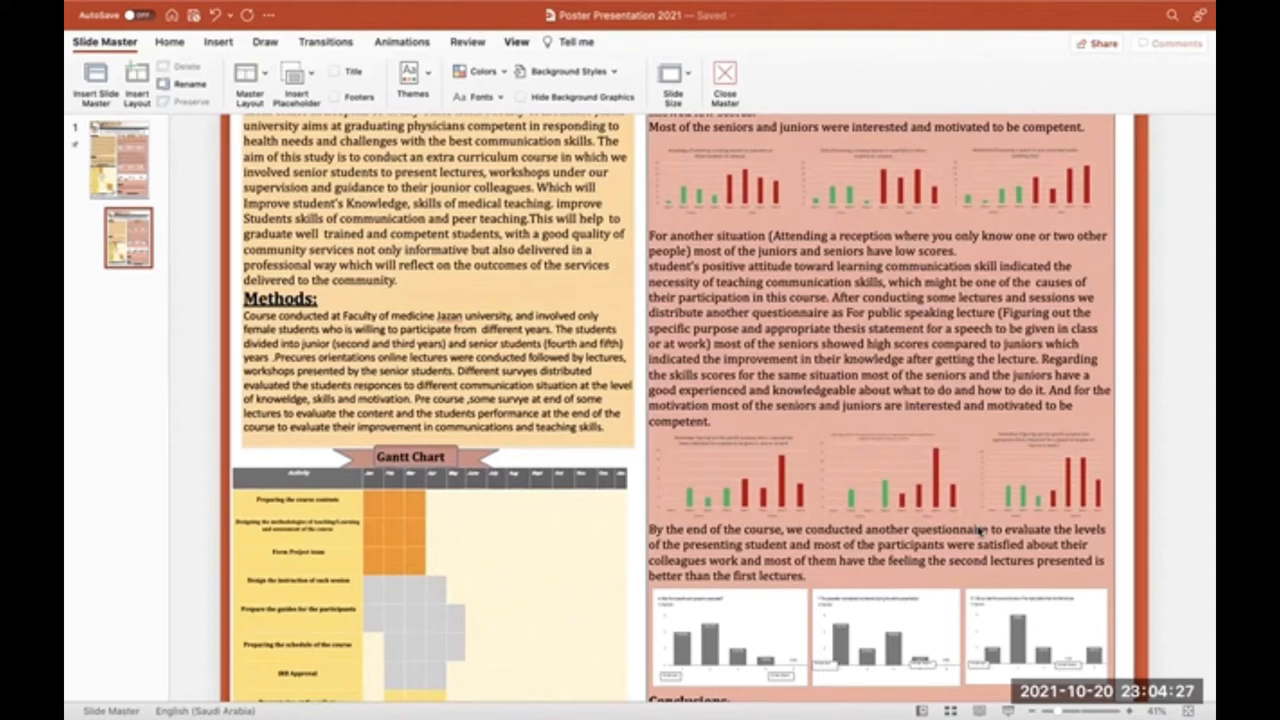
scroll("down", 3)
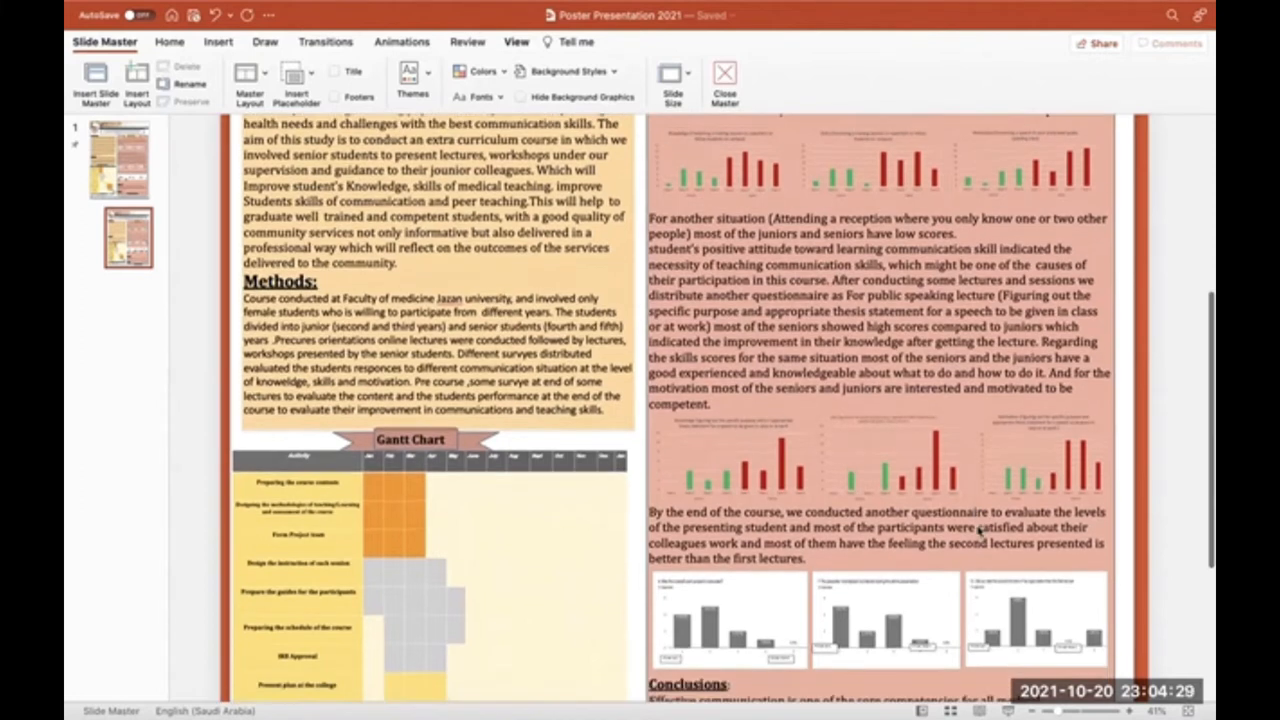
scroll("down", 3)
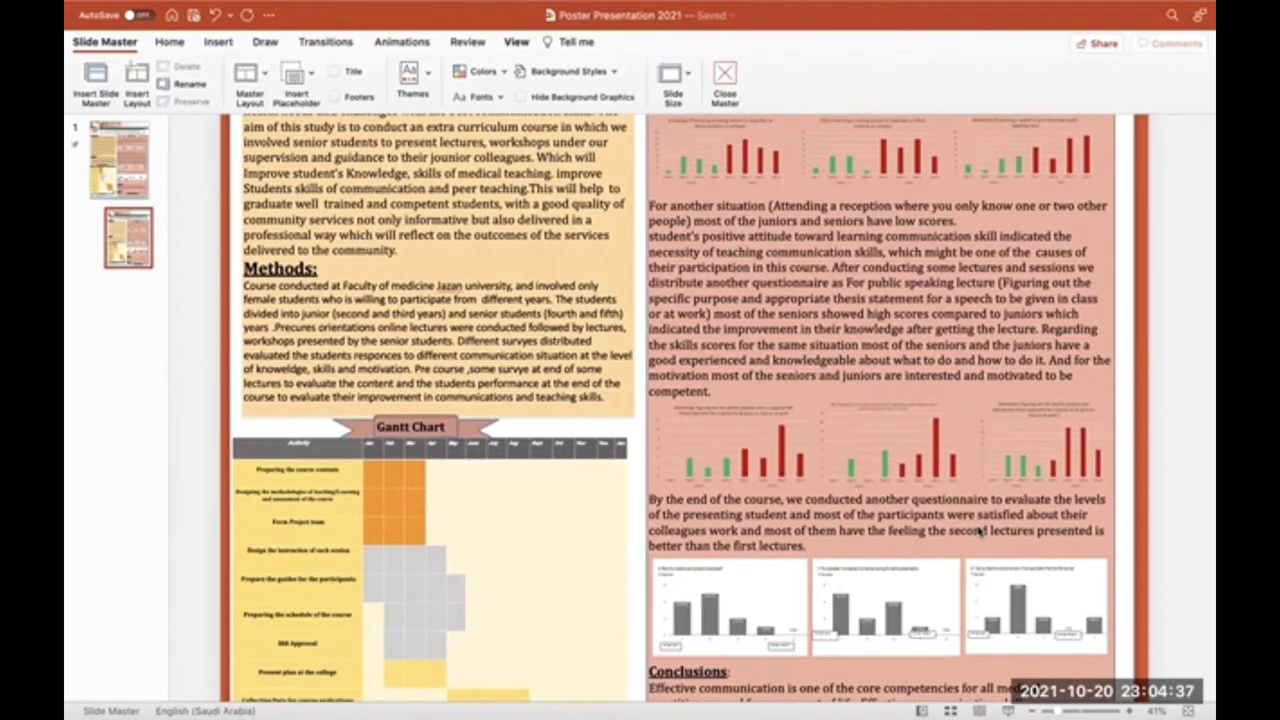
scroll("down", 3)
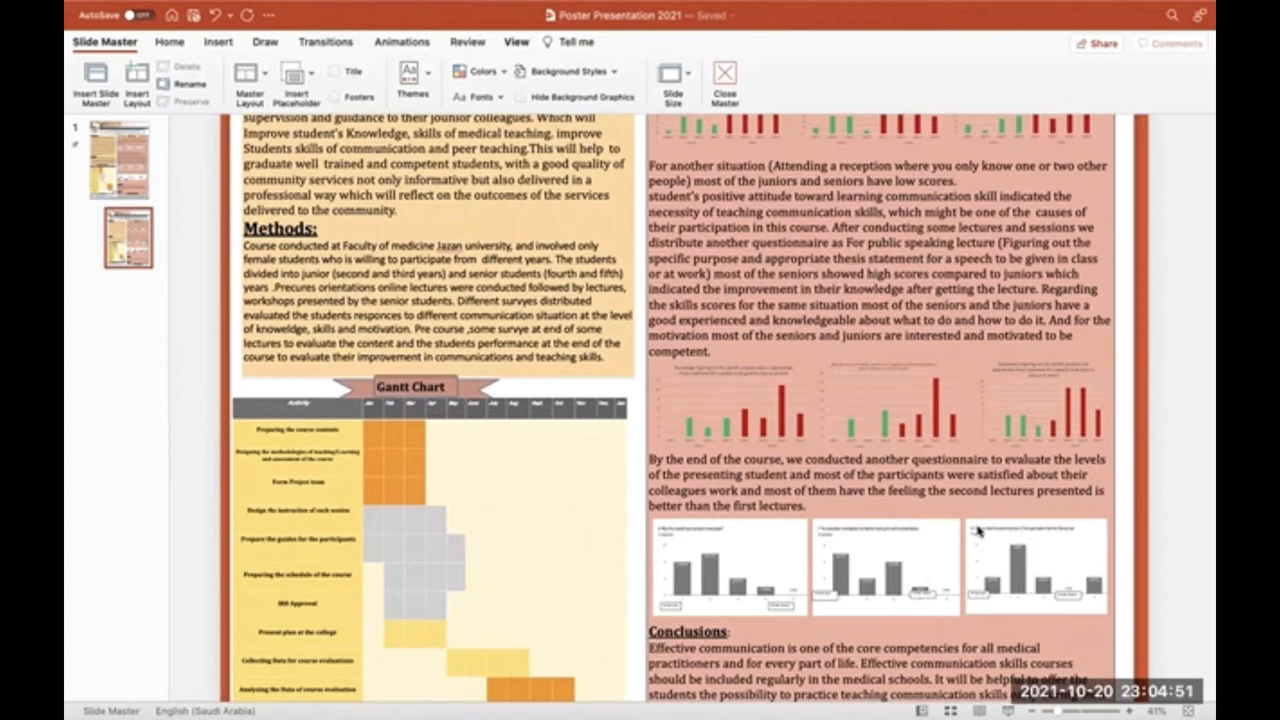
scroll("down", 3)
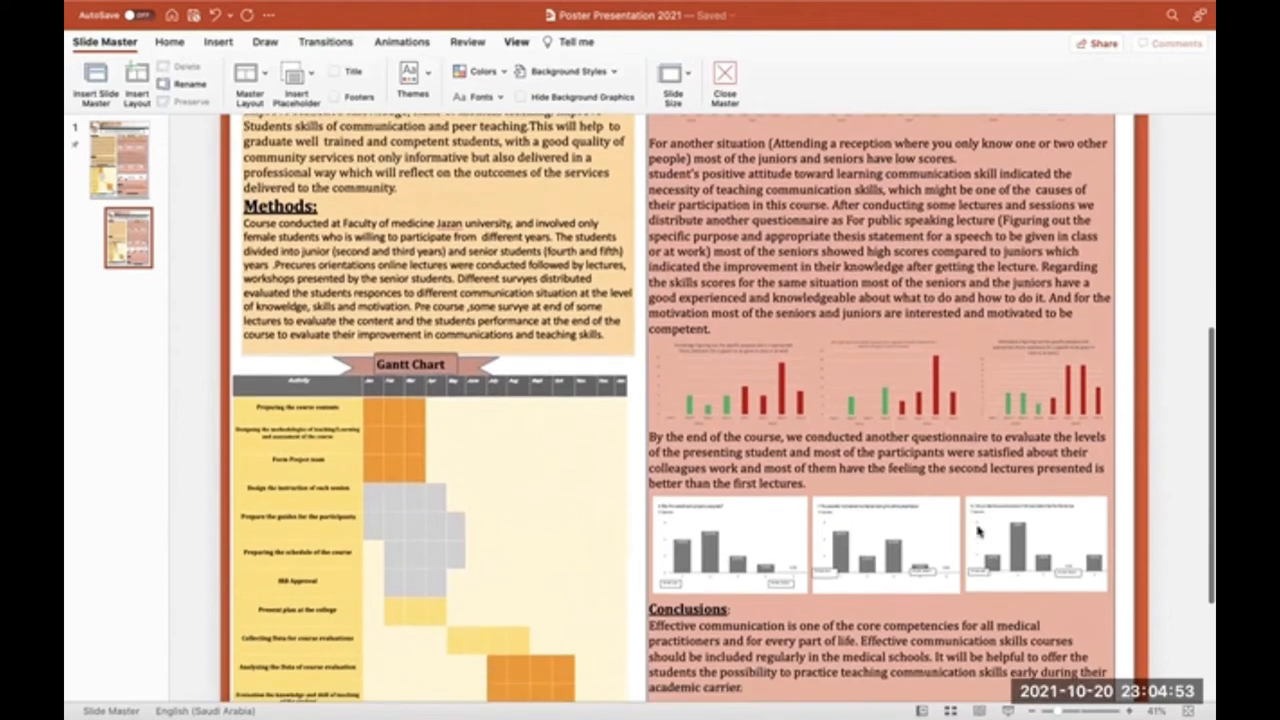
scroll("down", 3)
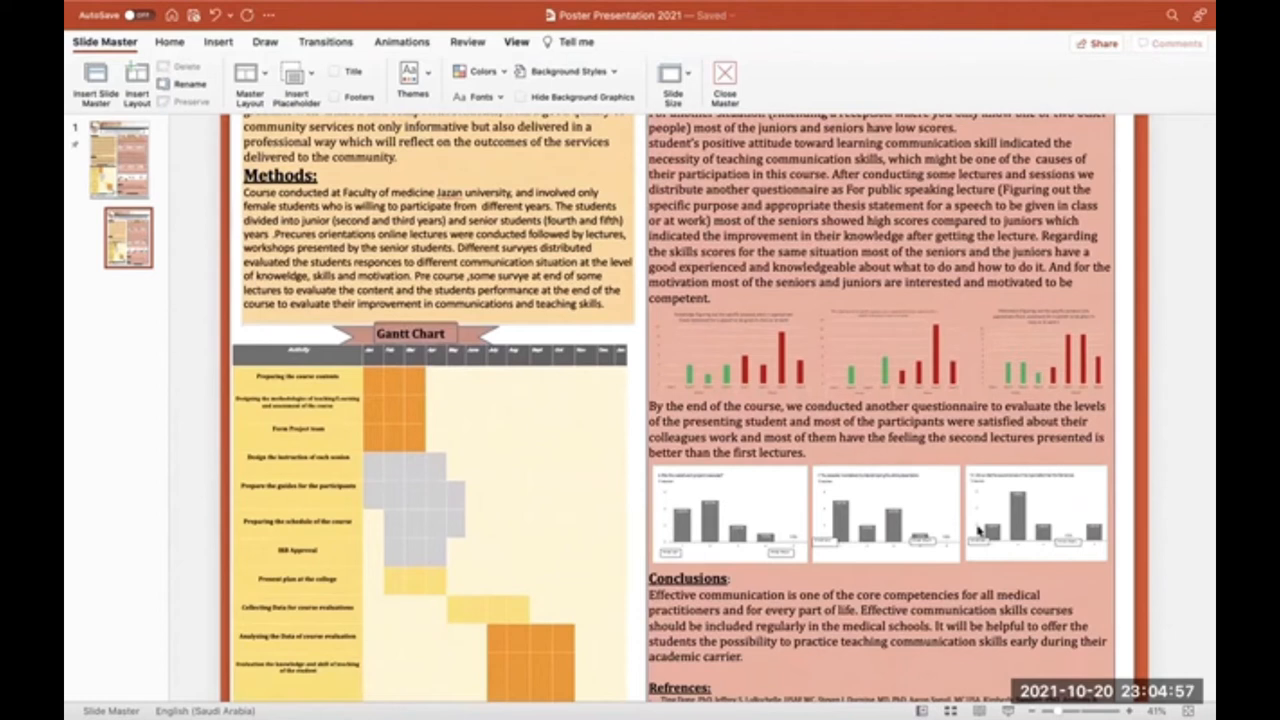
scroll("down", 3)
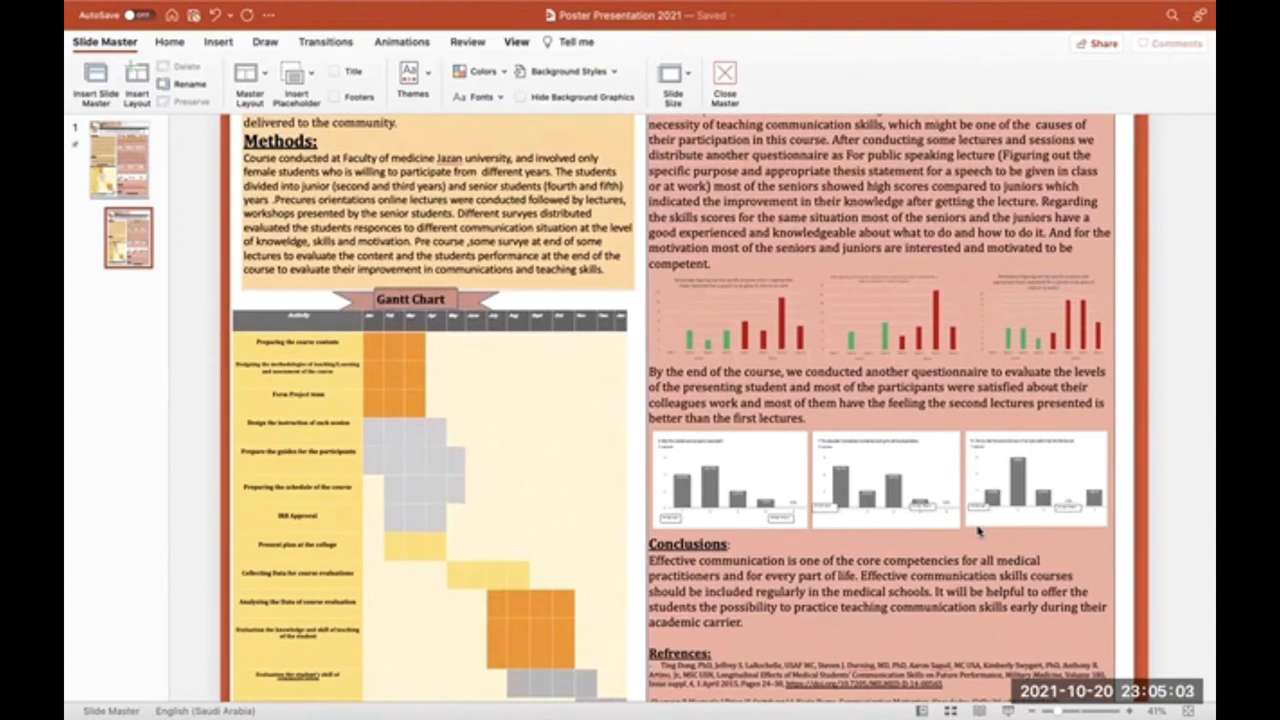
scroll("down", 3)
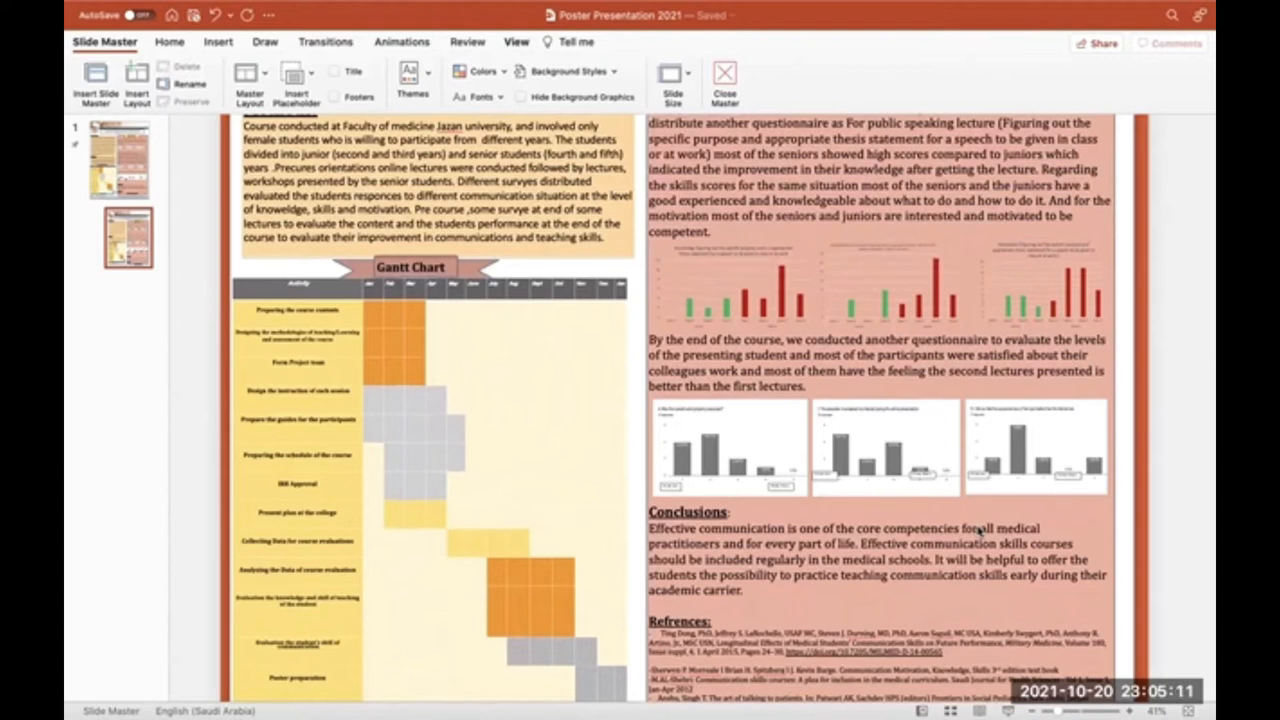
mouse_move(775, 442)
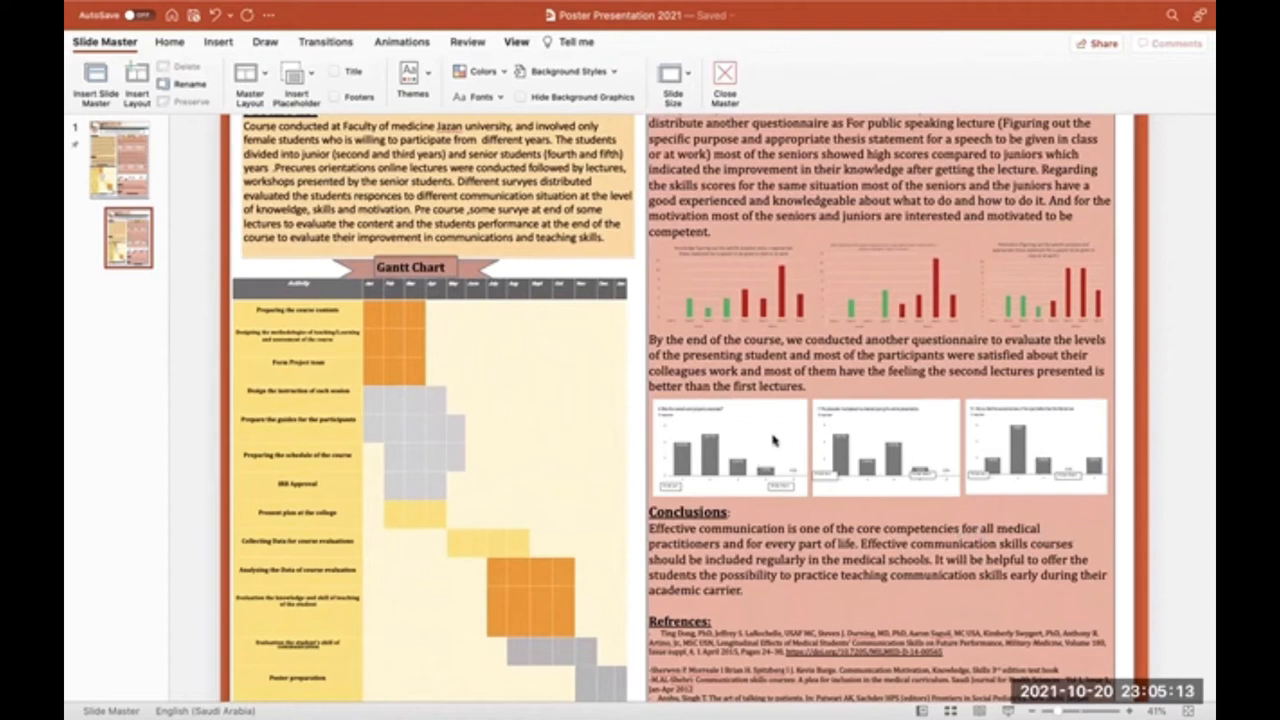
scroll("down", 3)
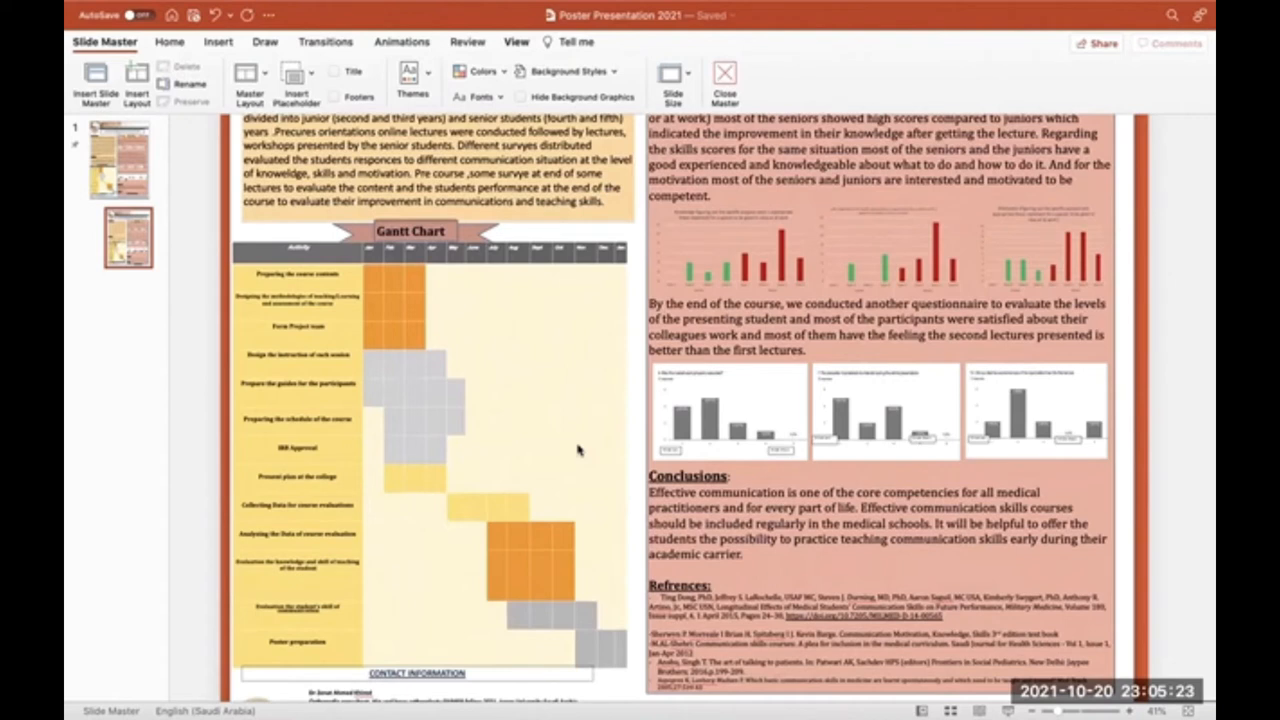
scroll("down", 3)
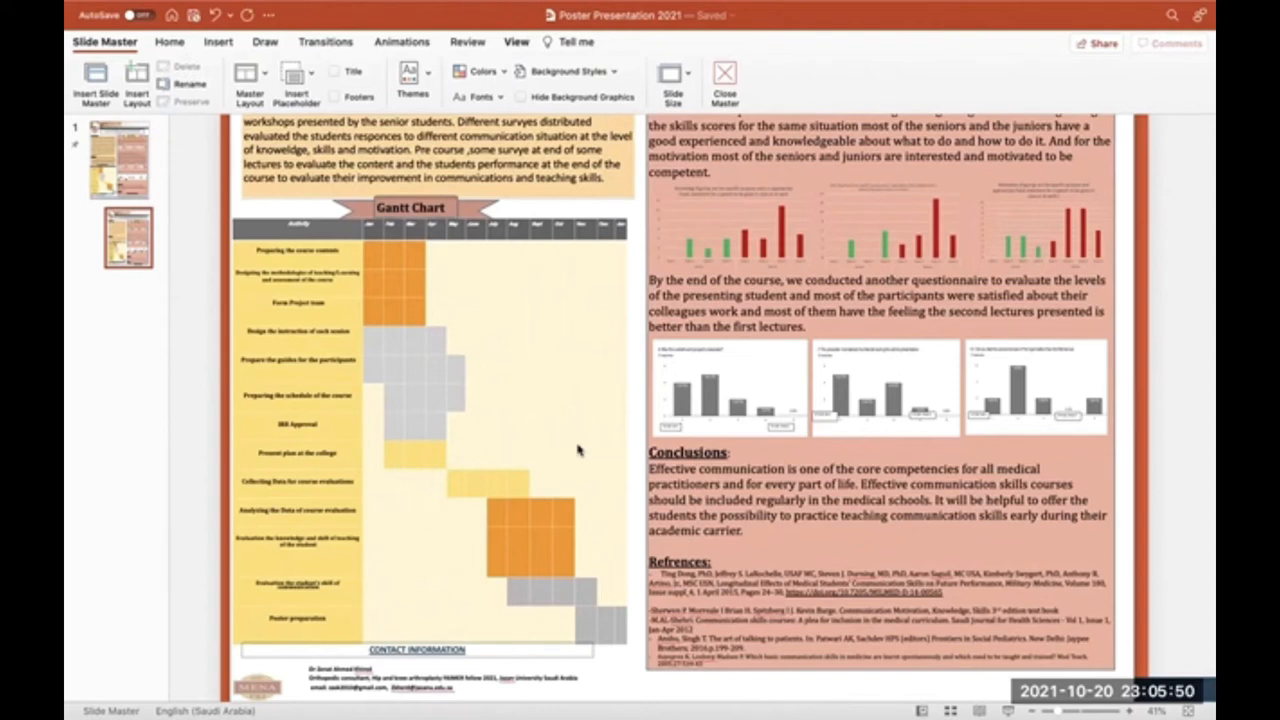
scroll("down", 3)
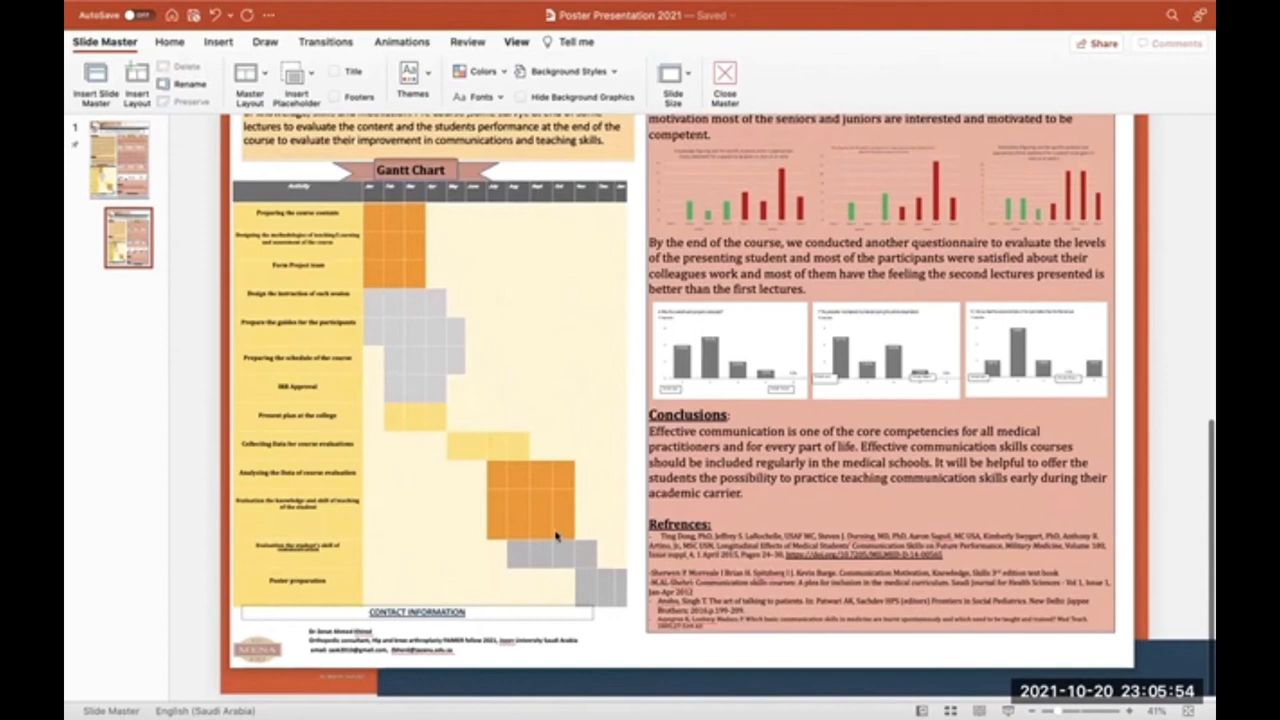
scroll("up", 3)
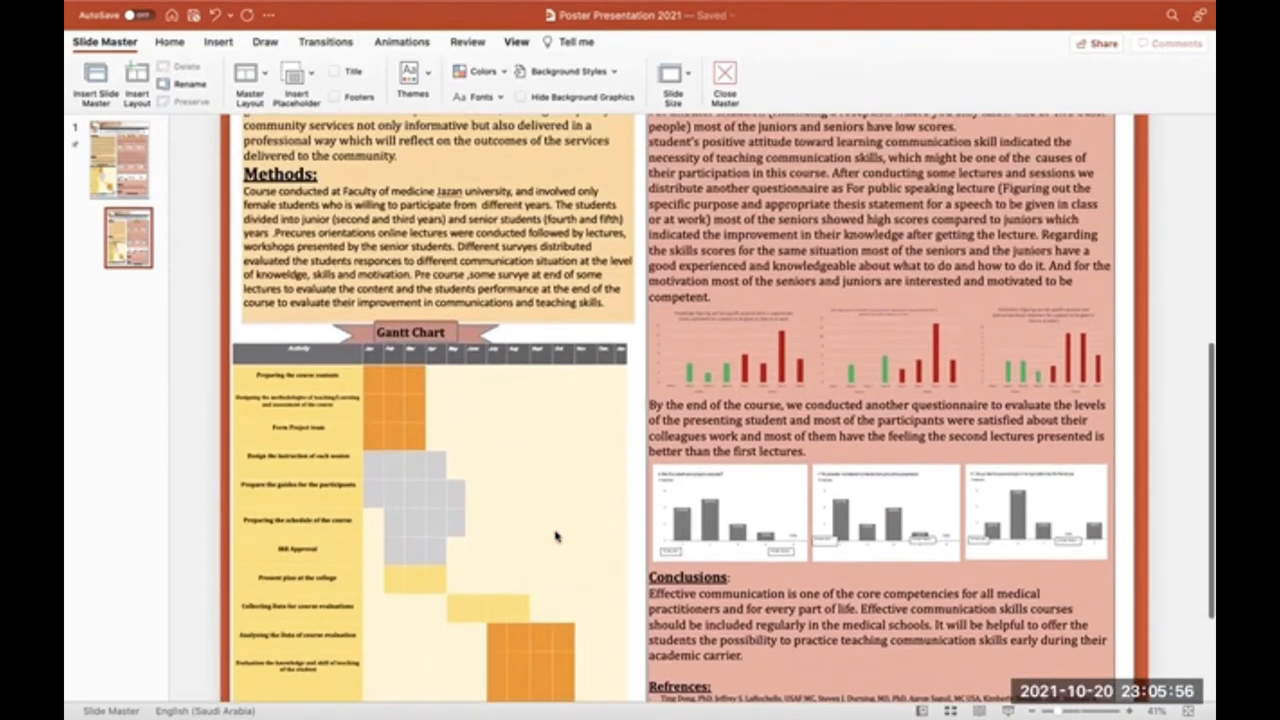
scroll("up", 3)
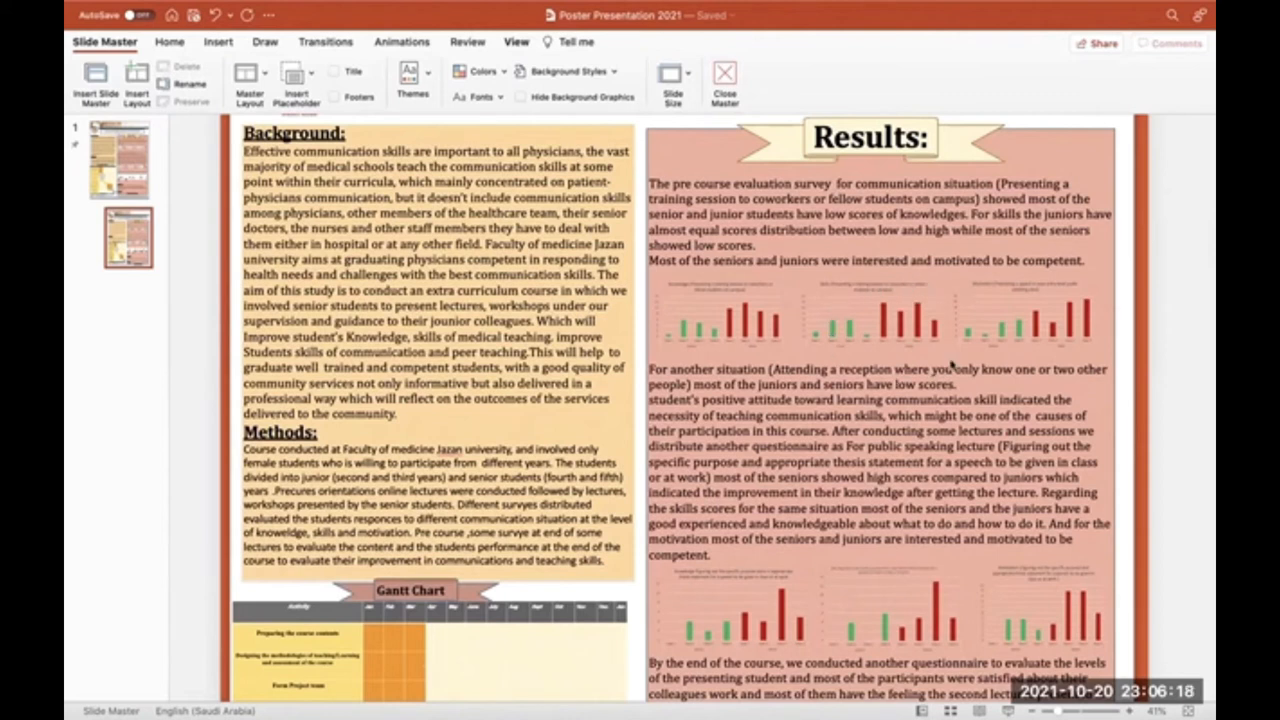
mouse_move(915, 285)
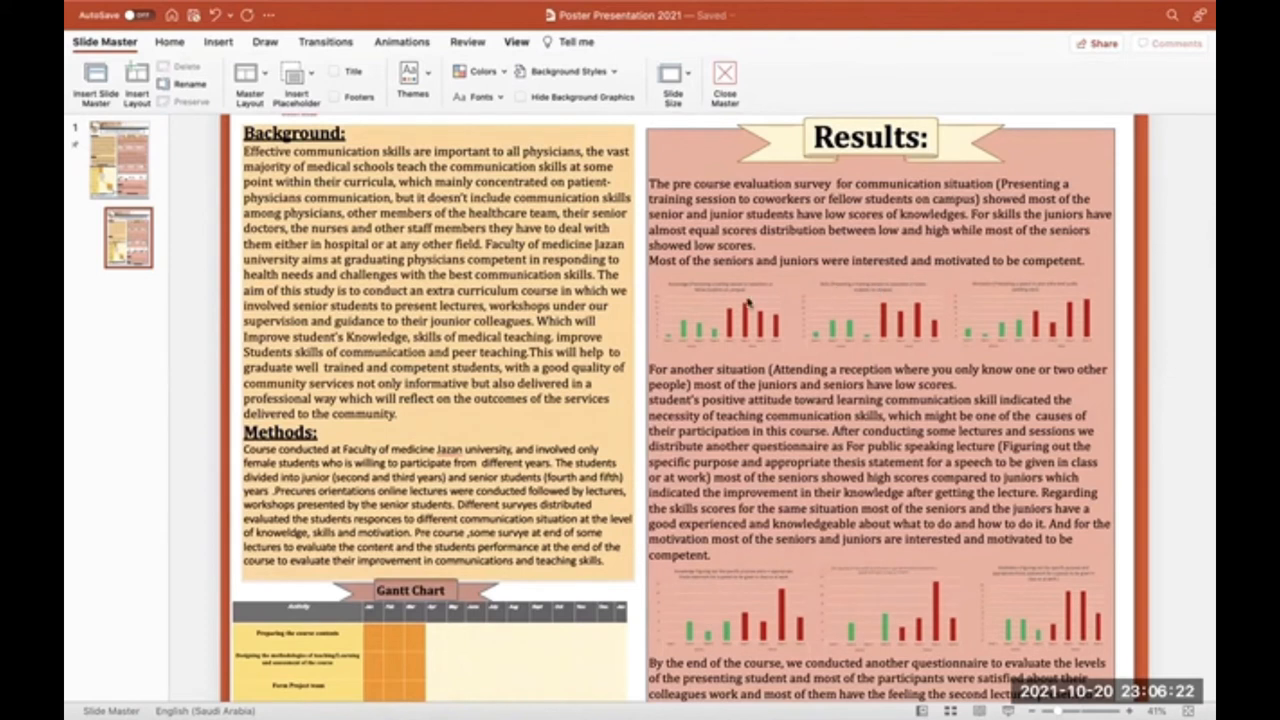
mouse_move(1033, 308)
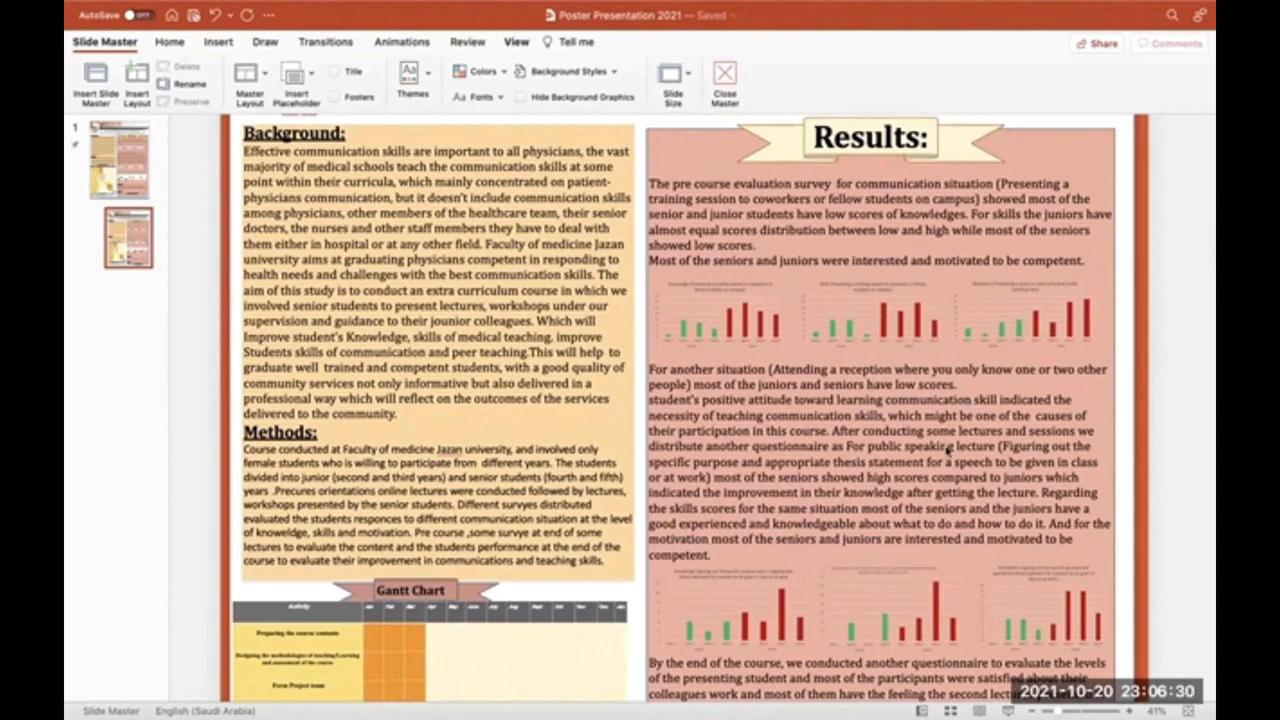
scroll("down", 3)
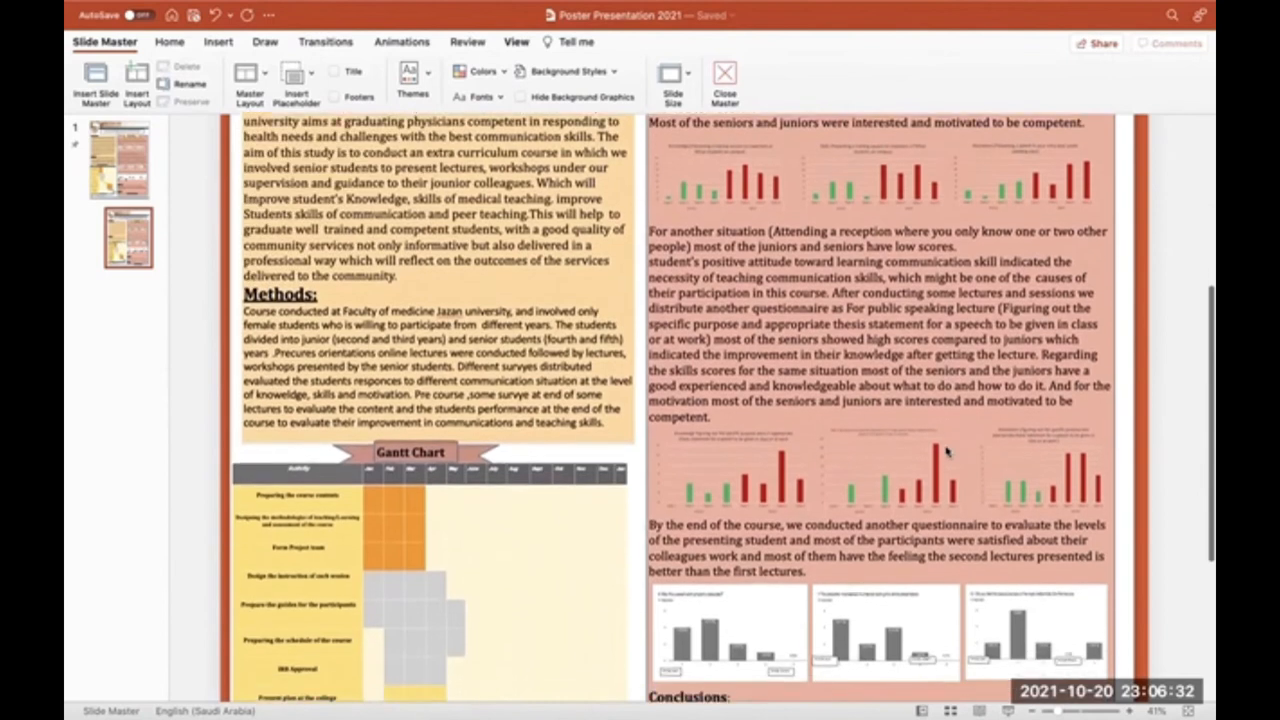
scroll("down", 3)
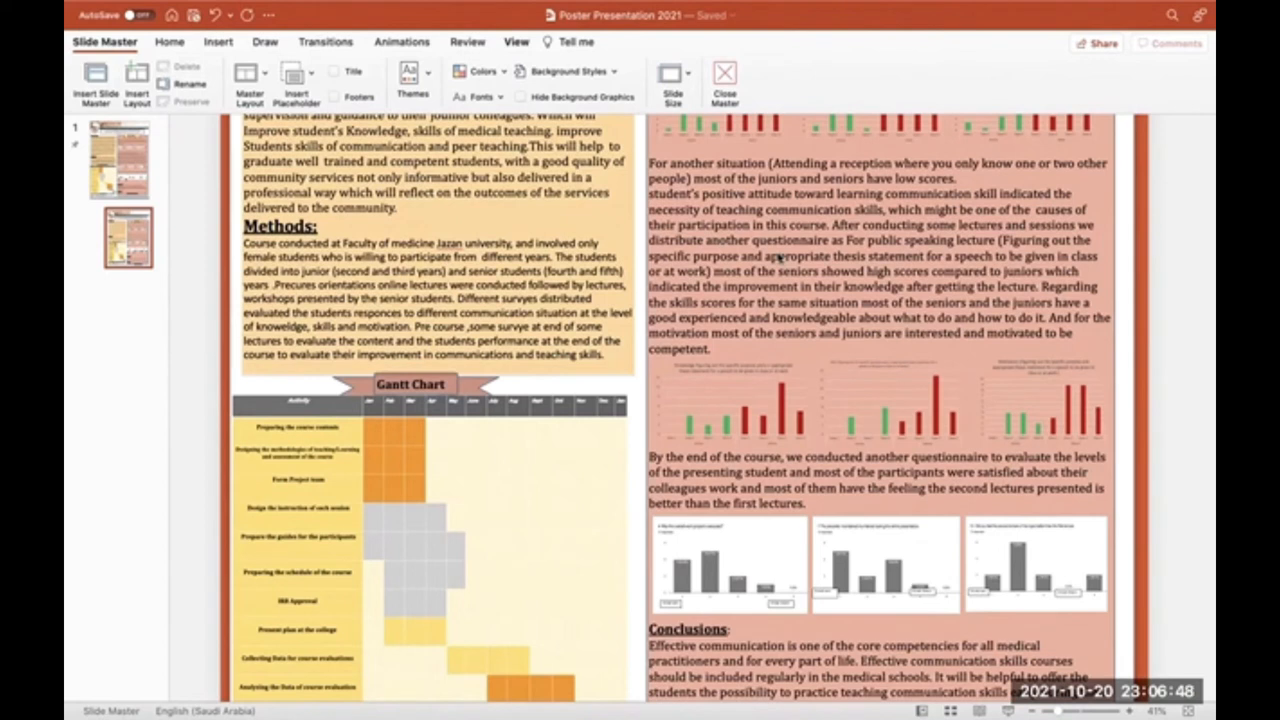
scroll("down", 3)
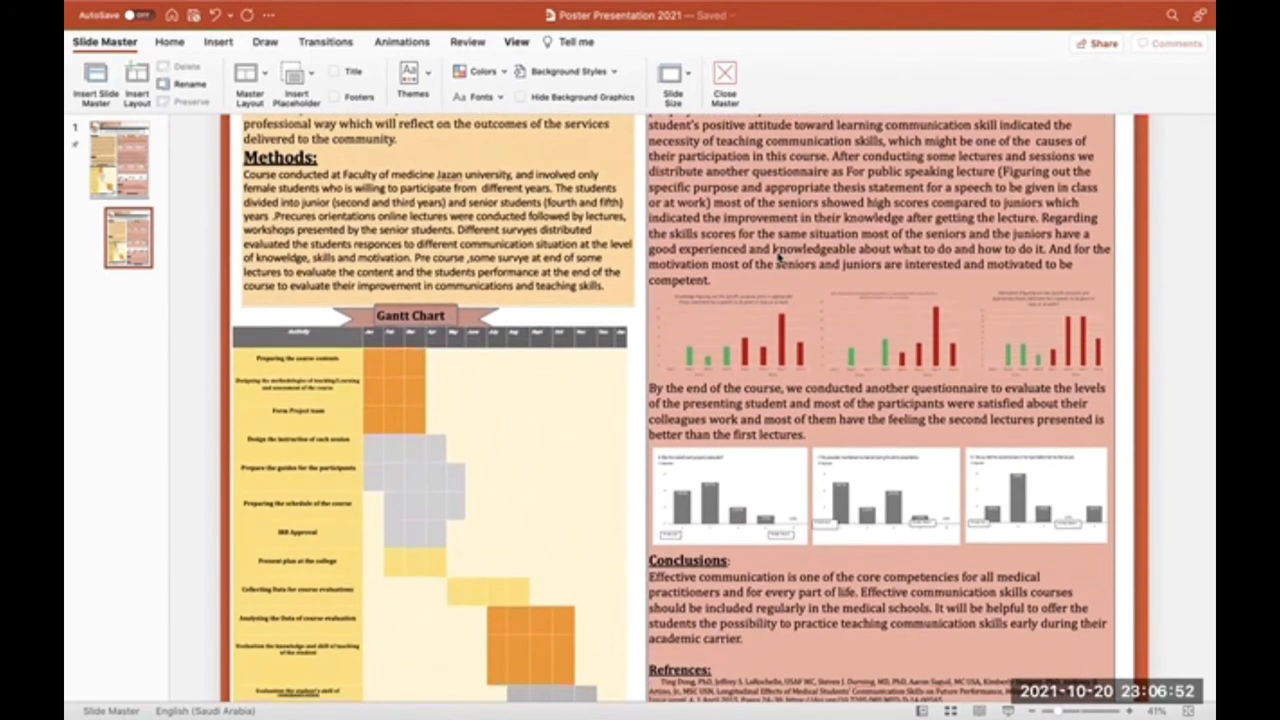
scroll("down", 3)
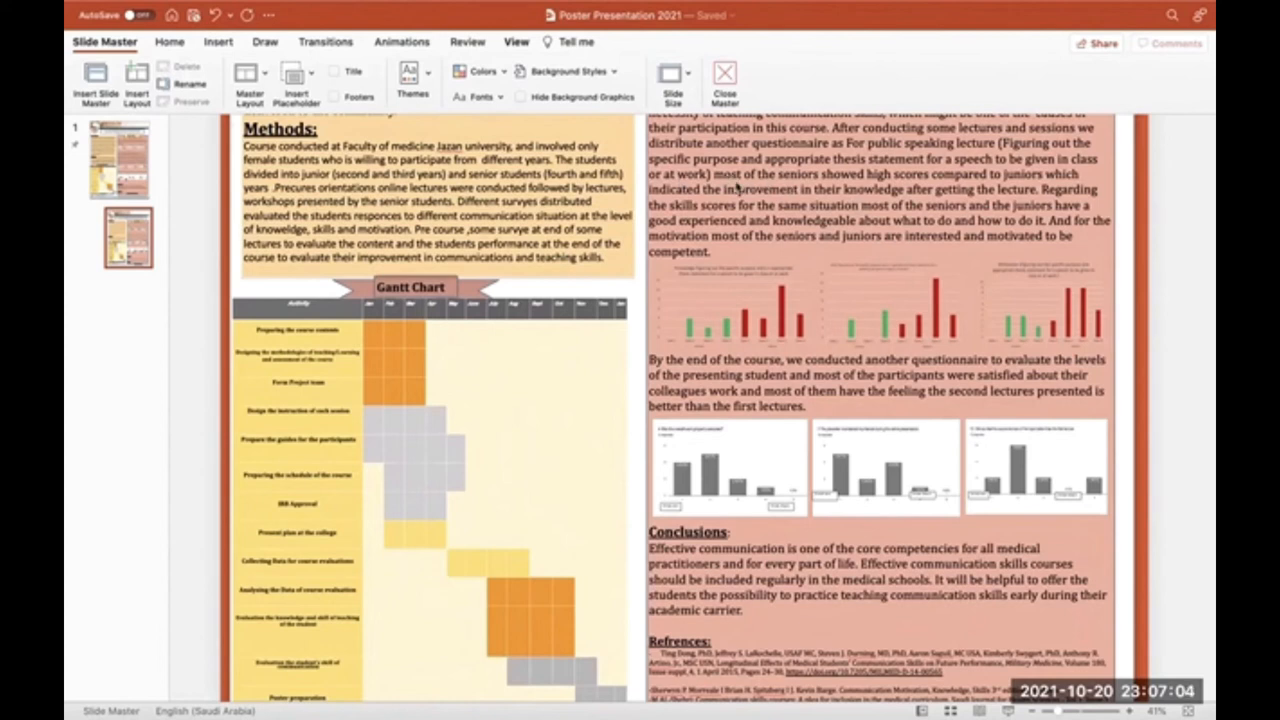
scroll("down", 3)
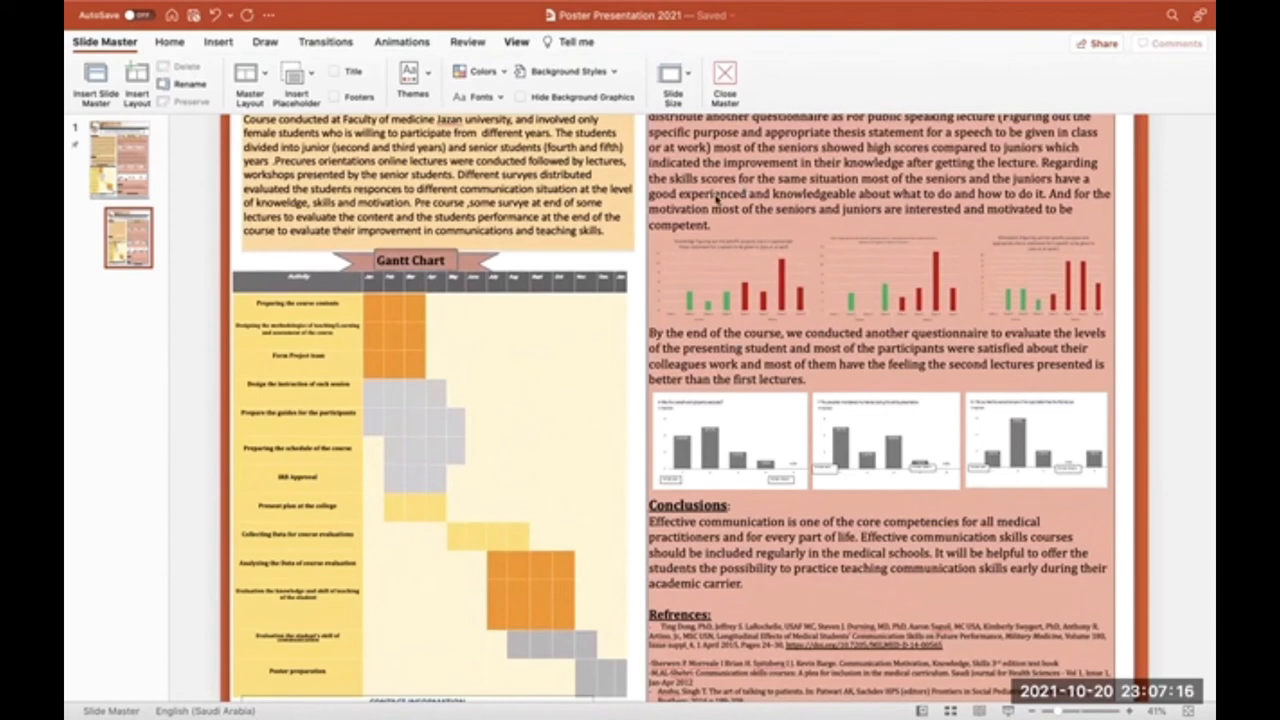
mouse_move(778, 280)
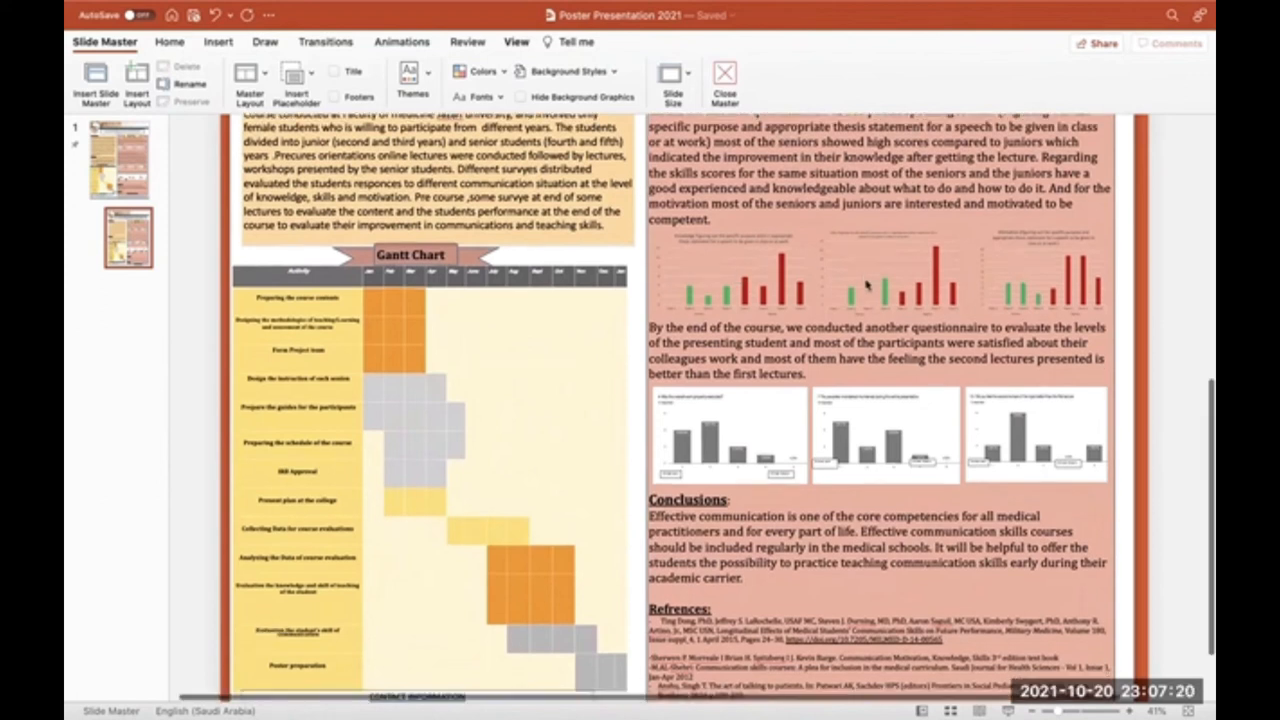
scroll("down", 3)
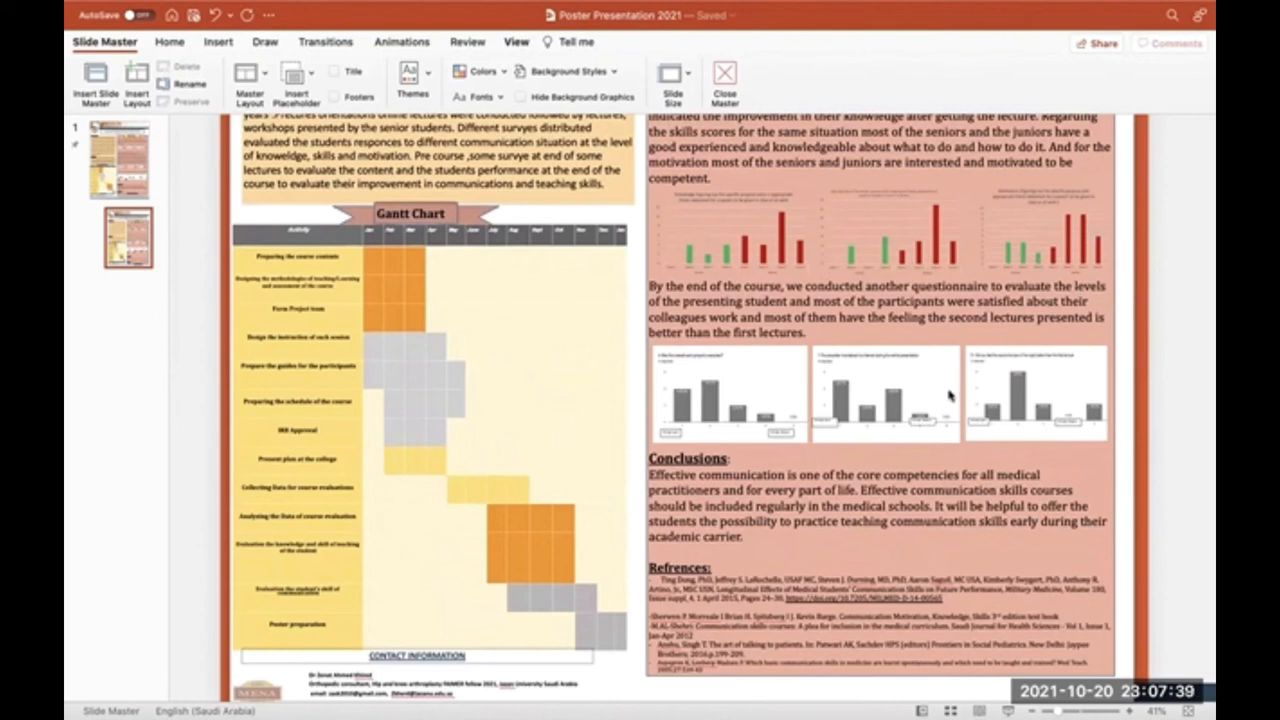
scroll("down", 3)
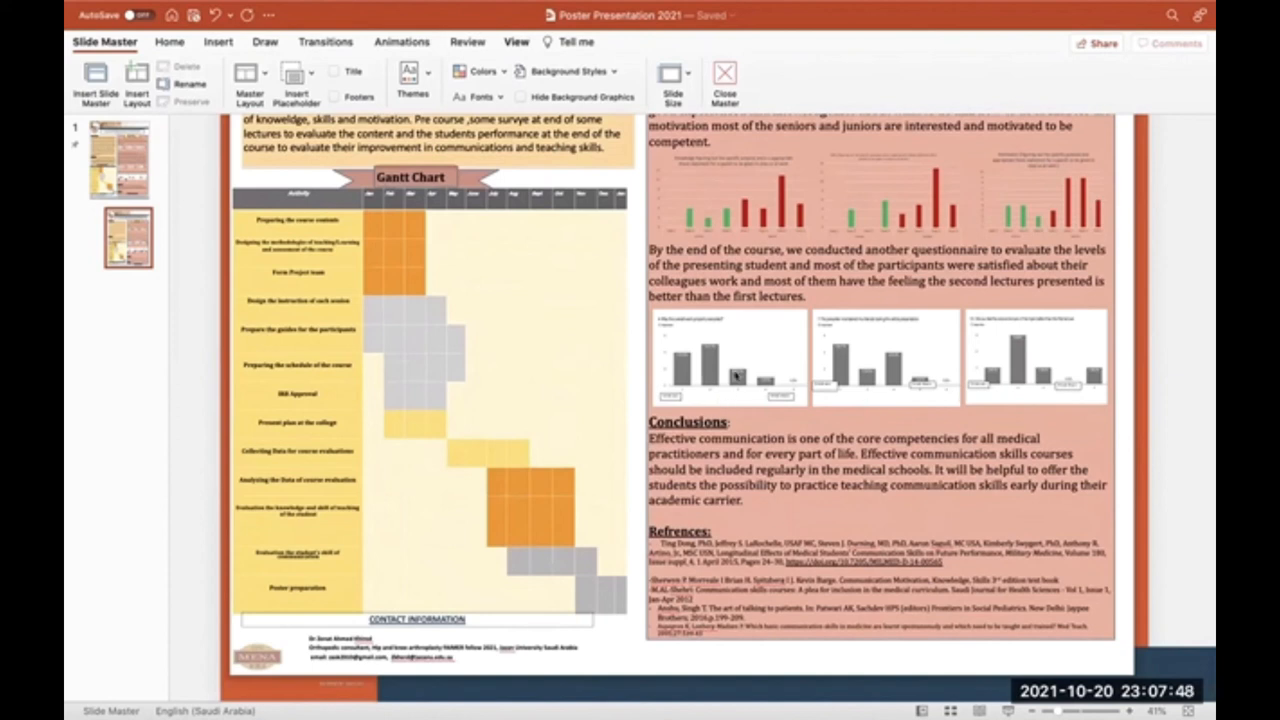
mouse_move(1025, 300)
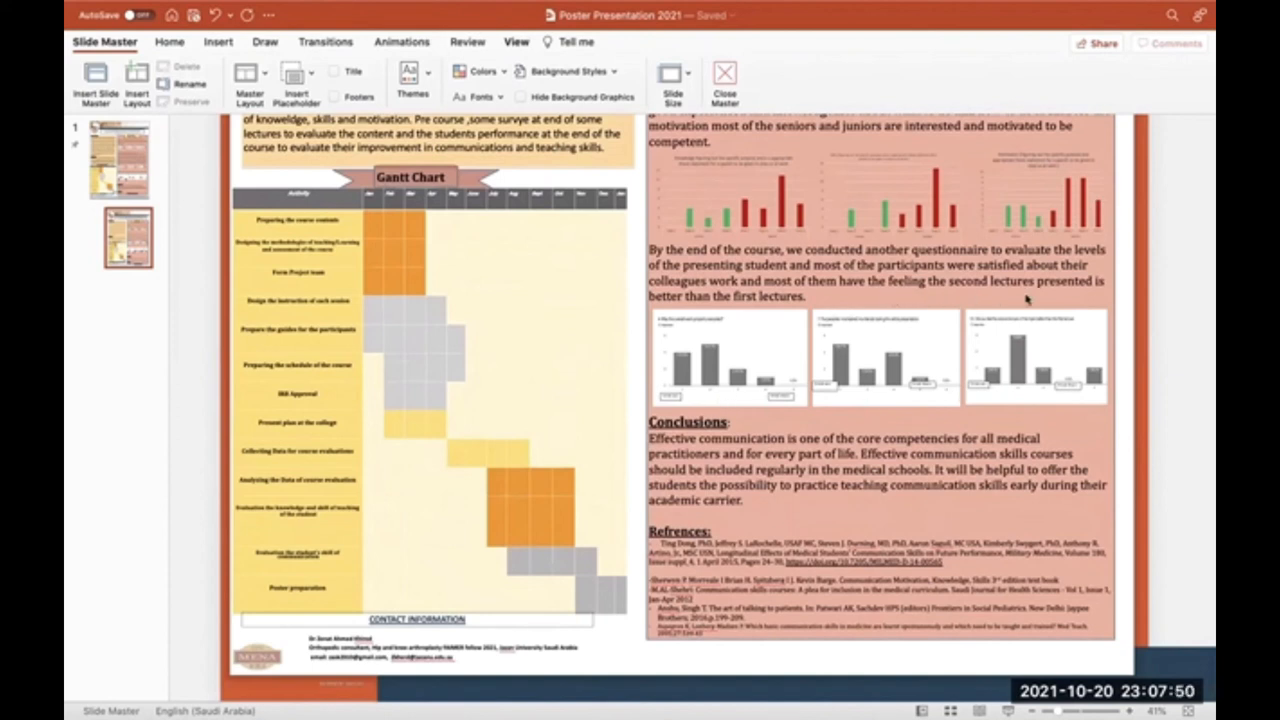
mouse_move(728, 320)
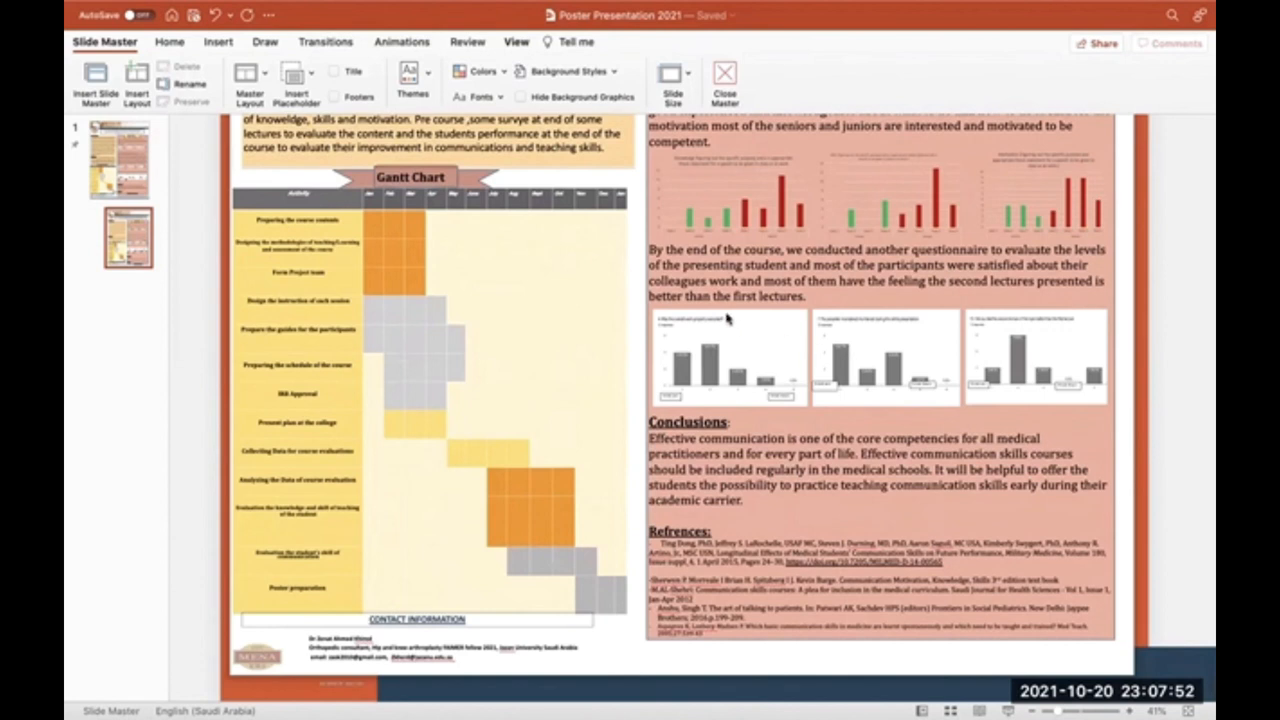
mouse_move(927, 383)
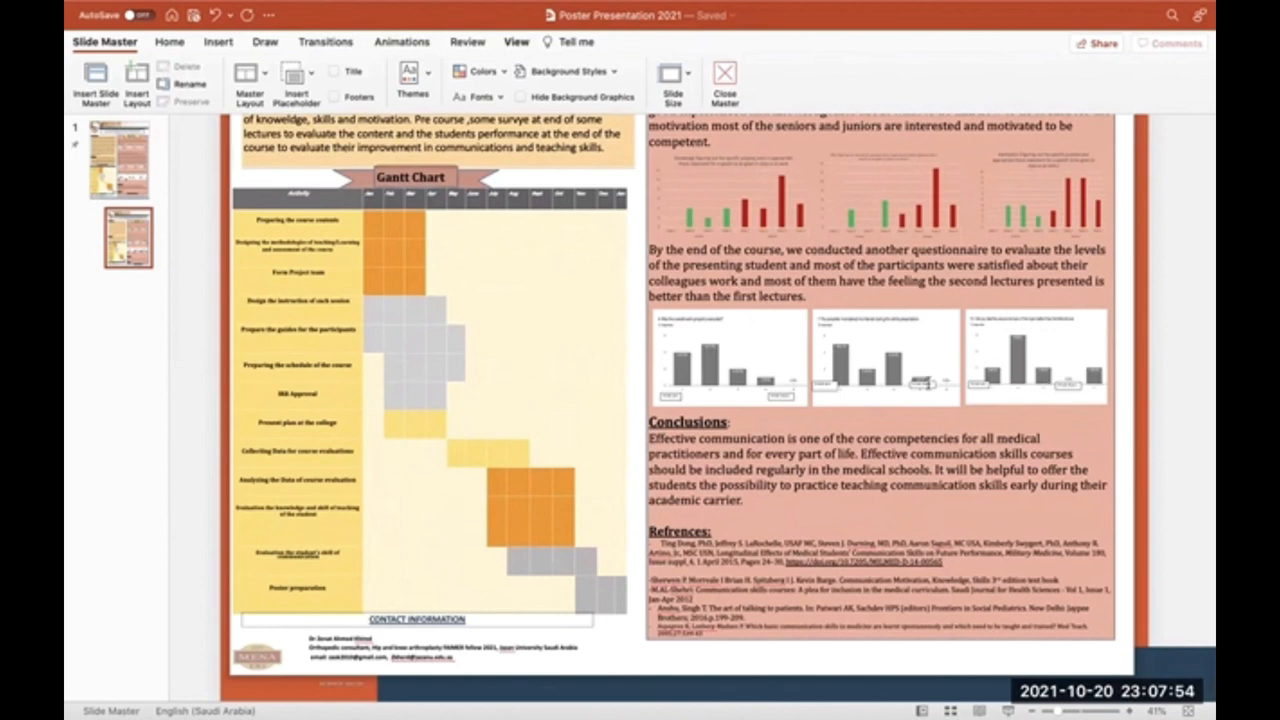
mouse_move(880, 360)
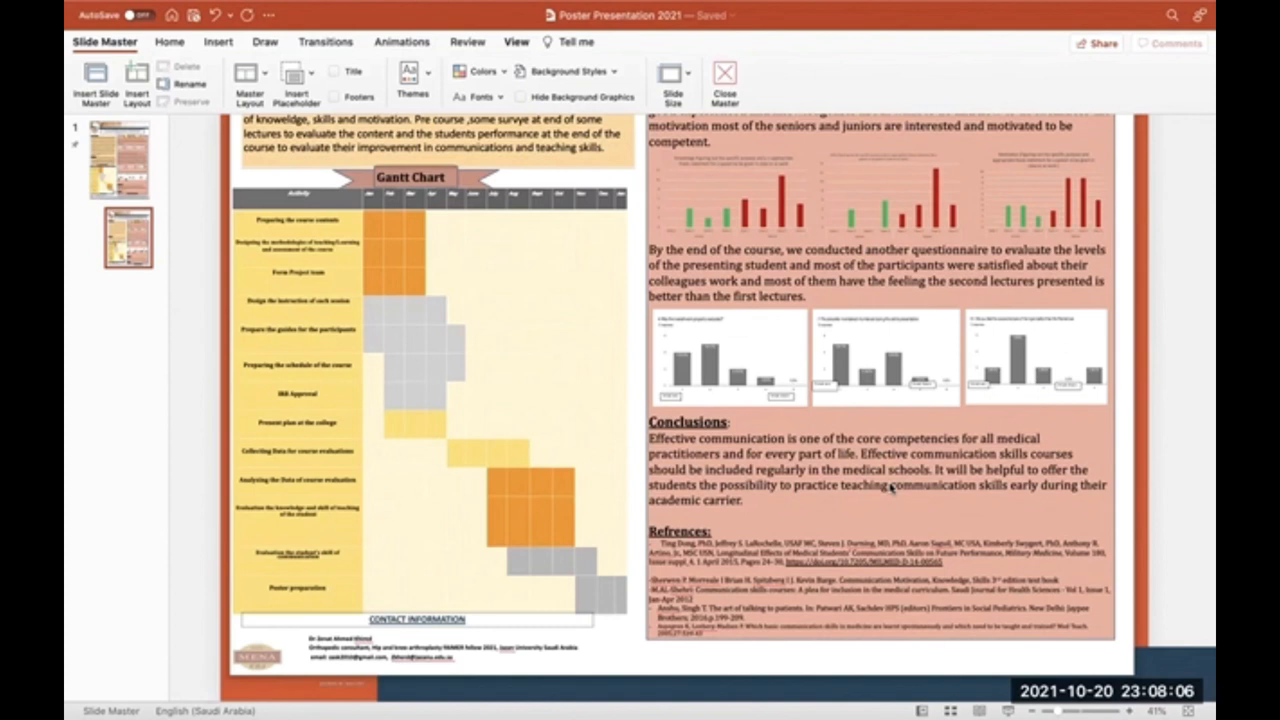
mouse_move(750, 8)
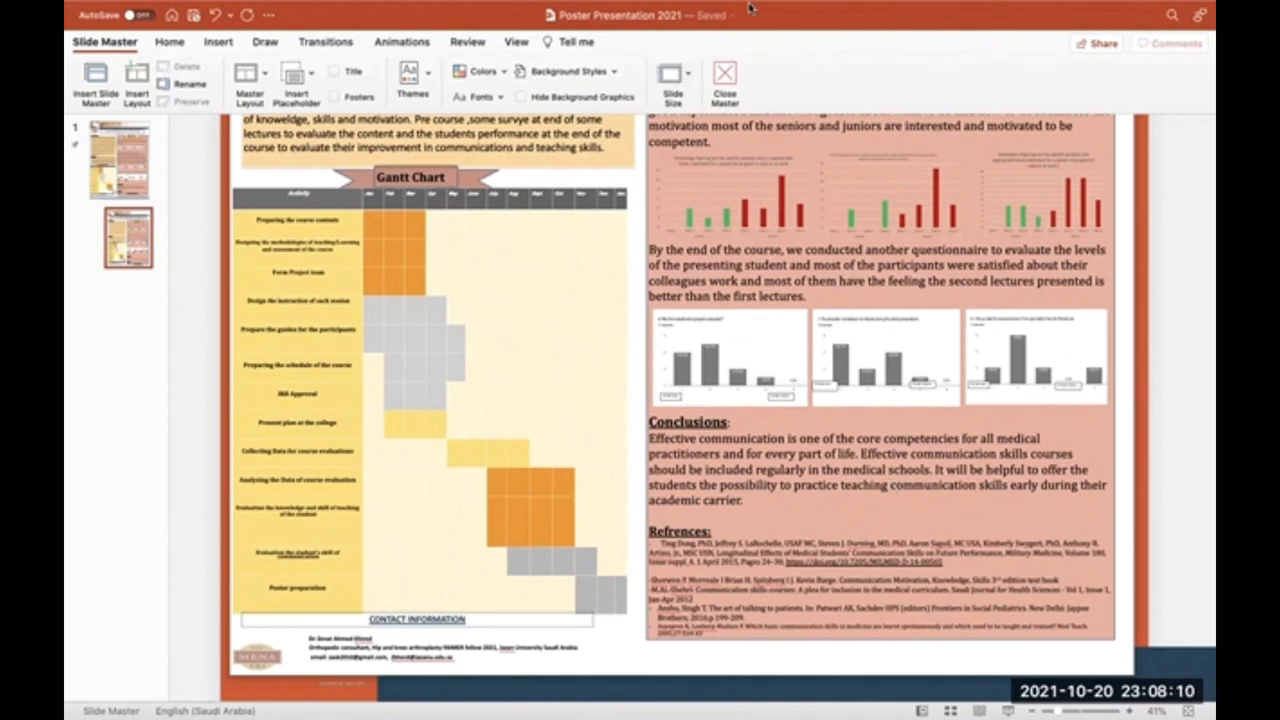